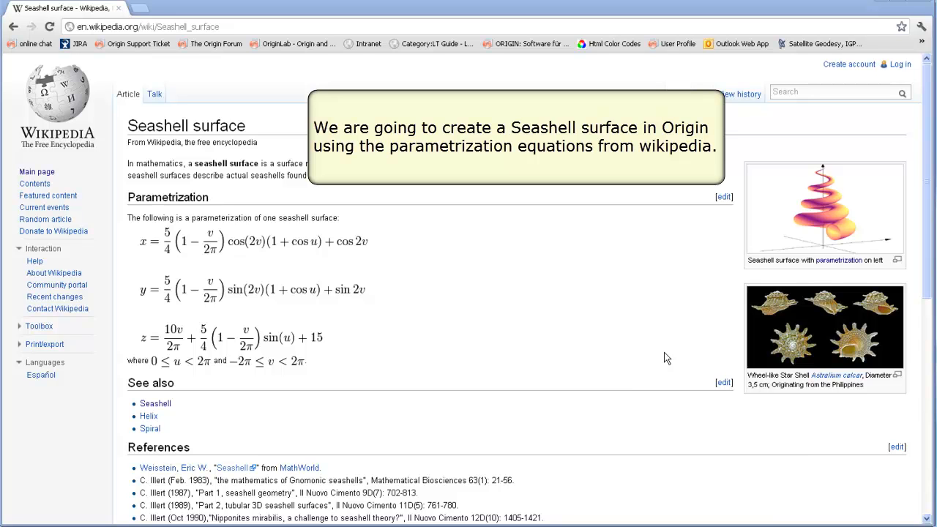
pyautogui.moveTo(666, 352)
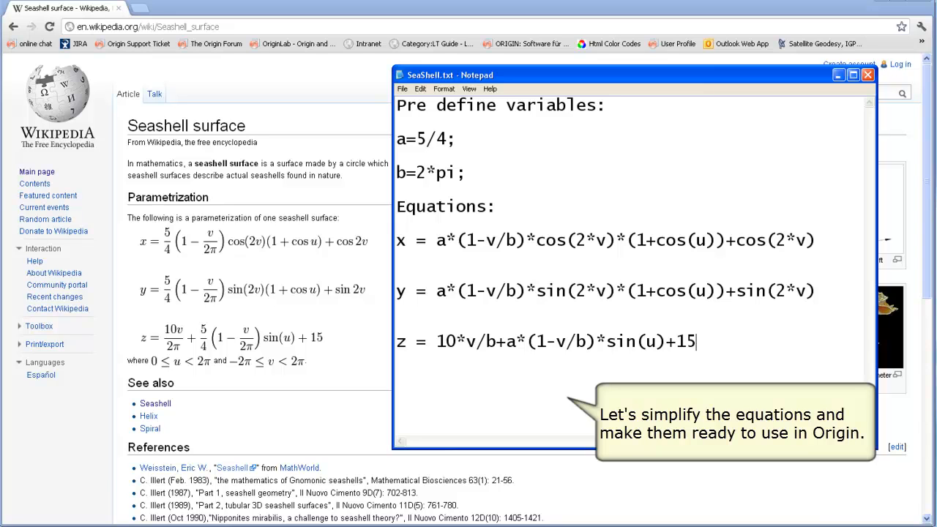
pyautogui.moveTo(674, 504)
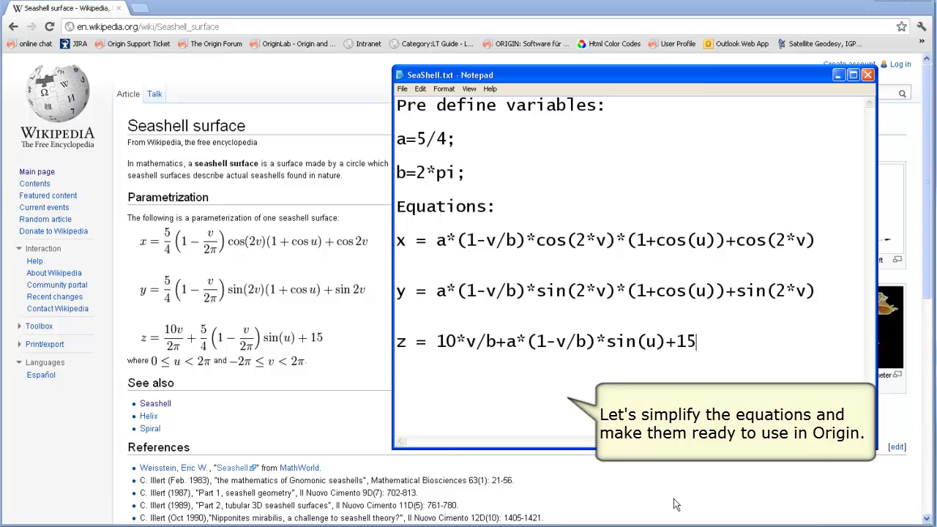
pyautogui.moveTo(519, 208)
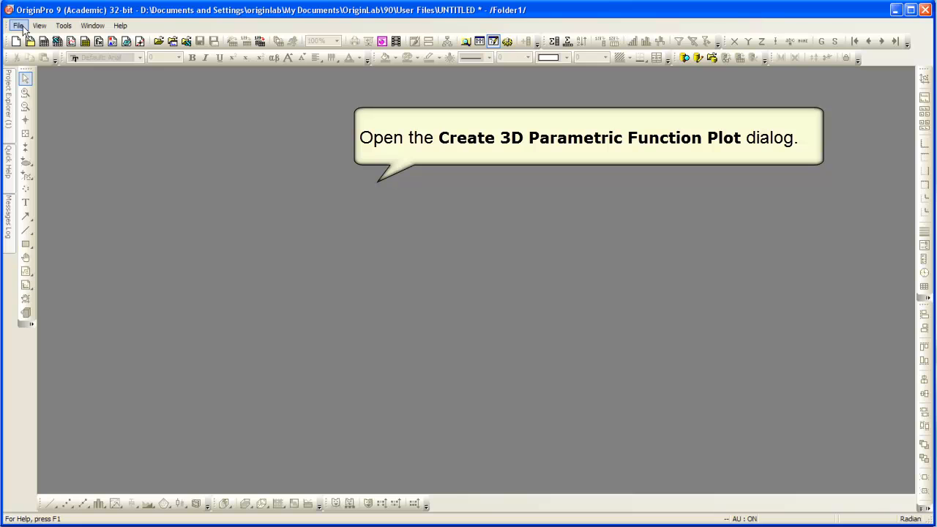
# Start a new 3D Parametric Function Plot from the File > New menu
pyautogui.click(17, 26)
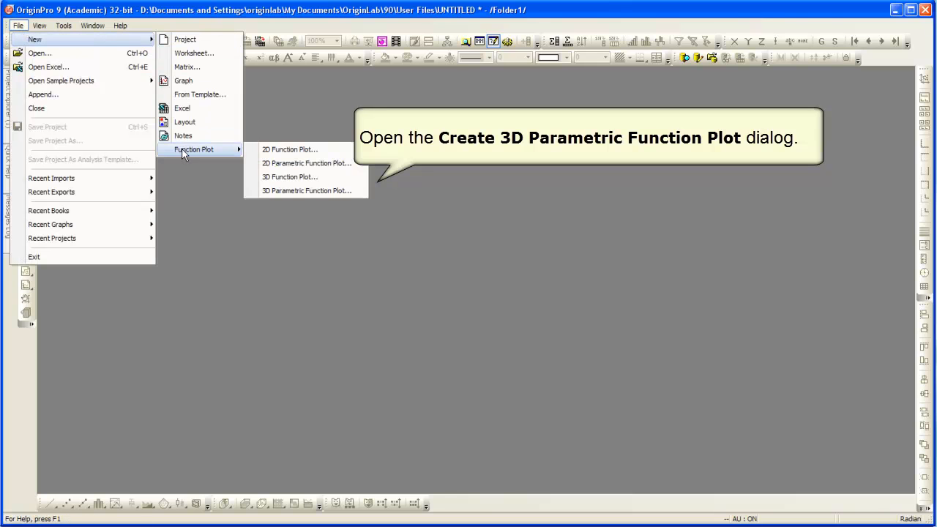
pyautogui.moveTo(306, 190)
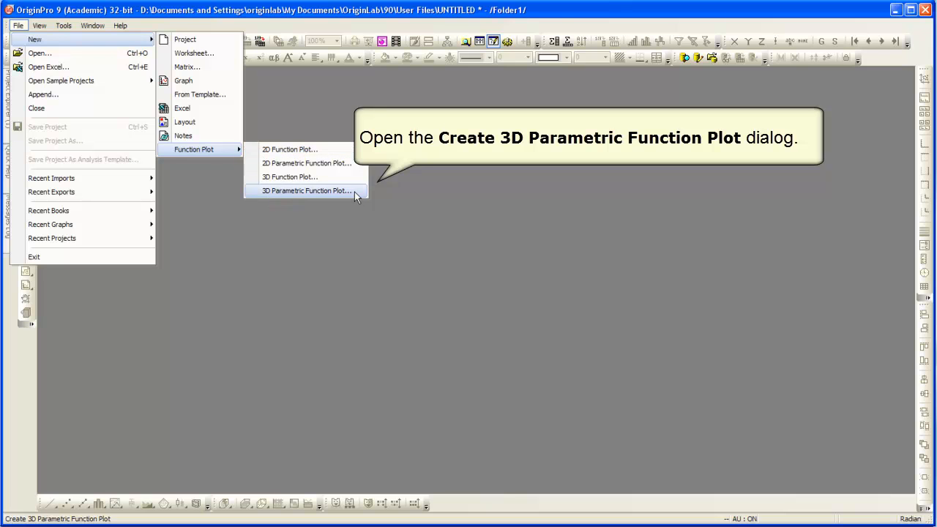
pyautogui.click(306, 190)
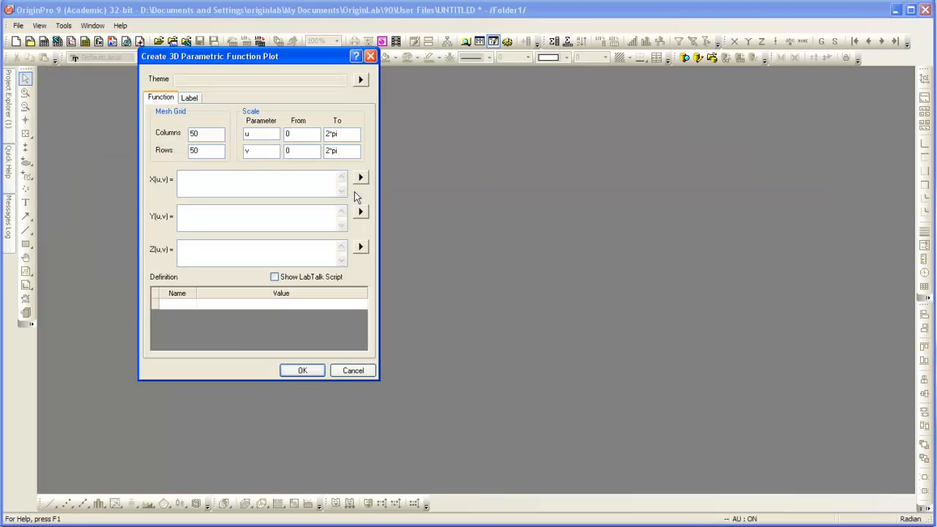
pyautogui.moveTo(641, 369)
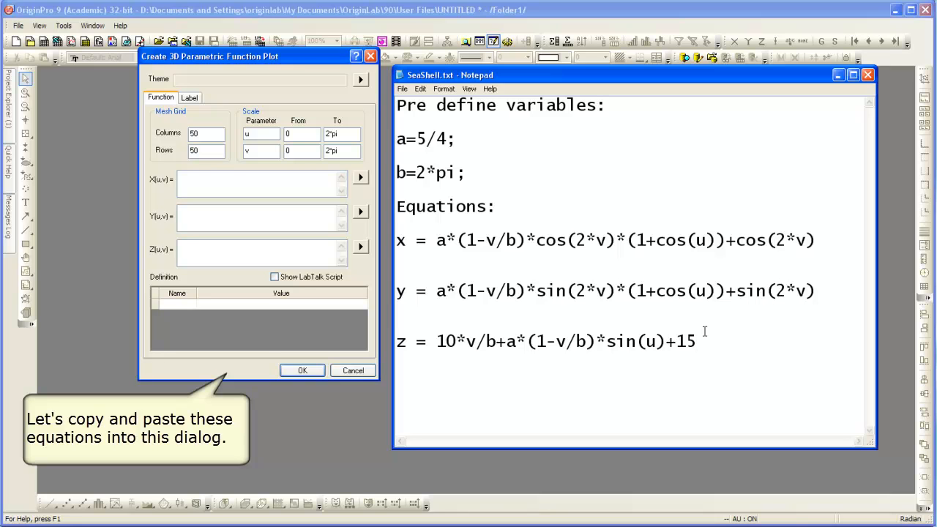
# Paste the Seashell X, Y and Z equations from Notepad into the X(u,v), Y(u,v), Z(u,v) boxes
pyautogui.moveTo(595, 240); pyautogui.dragTo(814, 240)
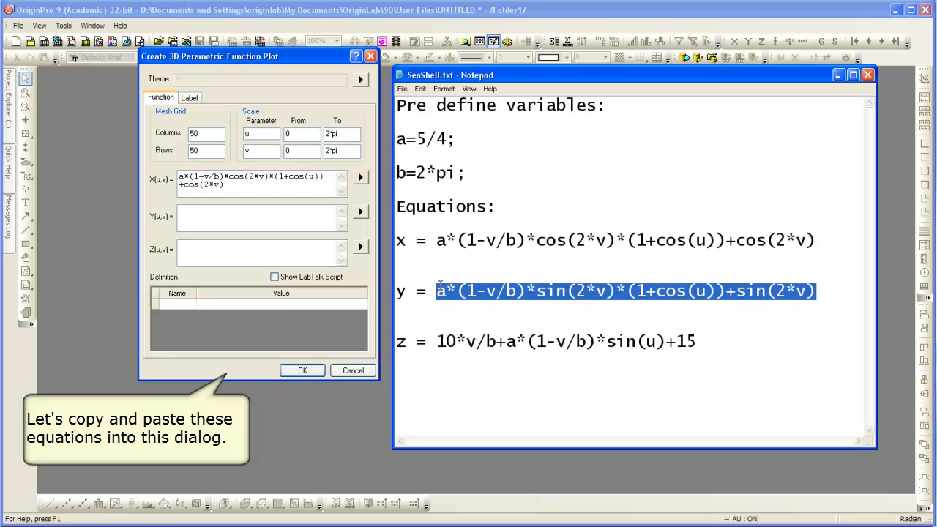
pyautogui.click(257, 214)
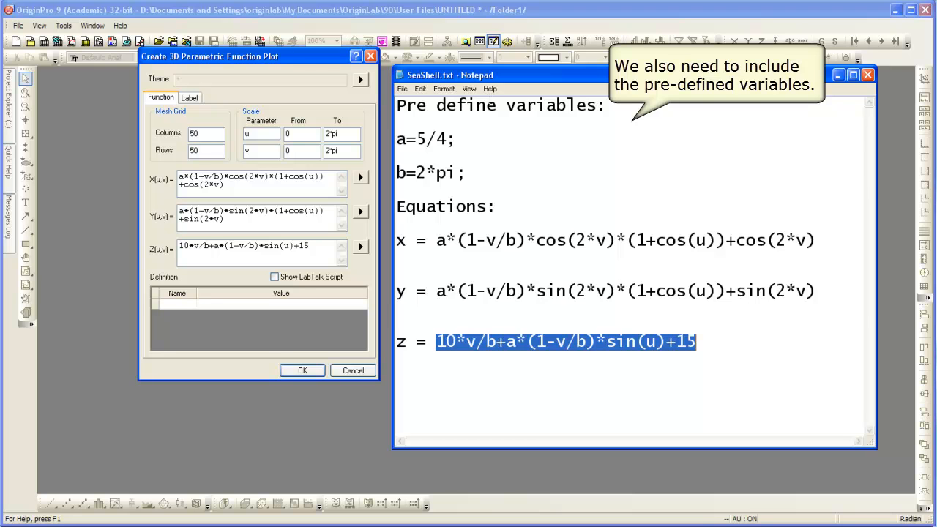
pyautogui.moveTo(565, 116)
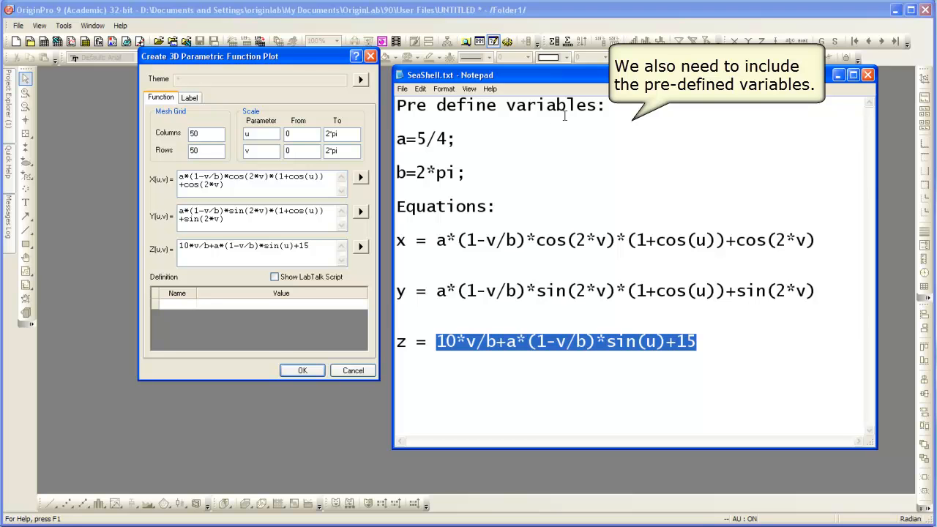
pyautogui.moveTo(208, 310)
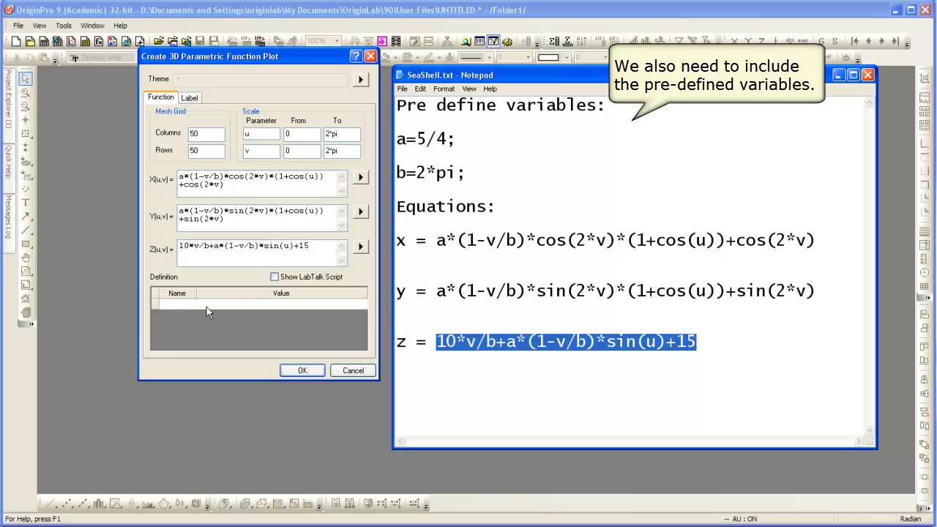
pyautogui.moveTo(170, 313)
pyautogui.write('a')
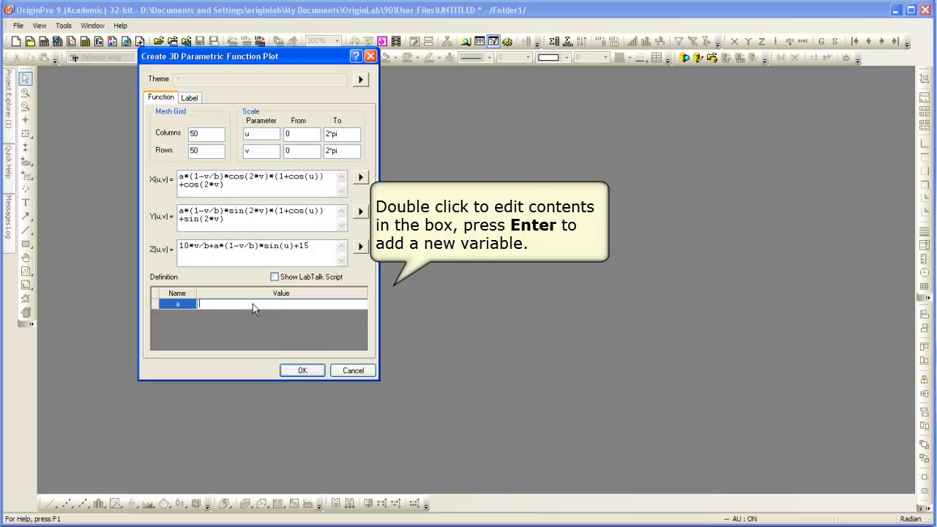
# Add variables a = 5/4 and b = 2*pi in the Definition table
pyautogui.write('5/4')
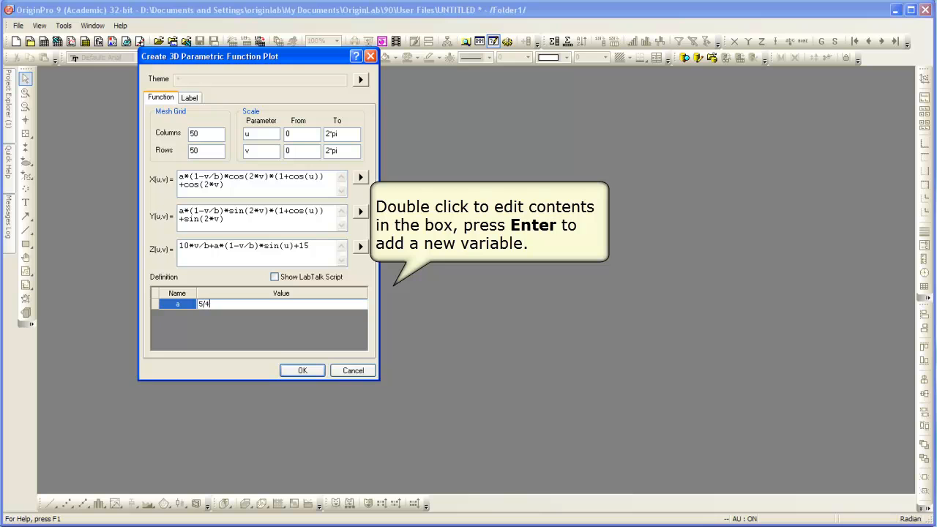
pyautogui.press('Return')
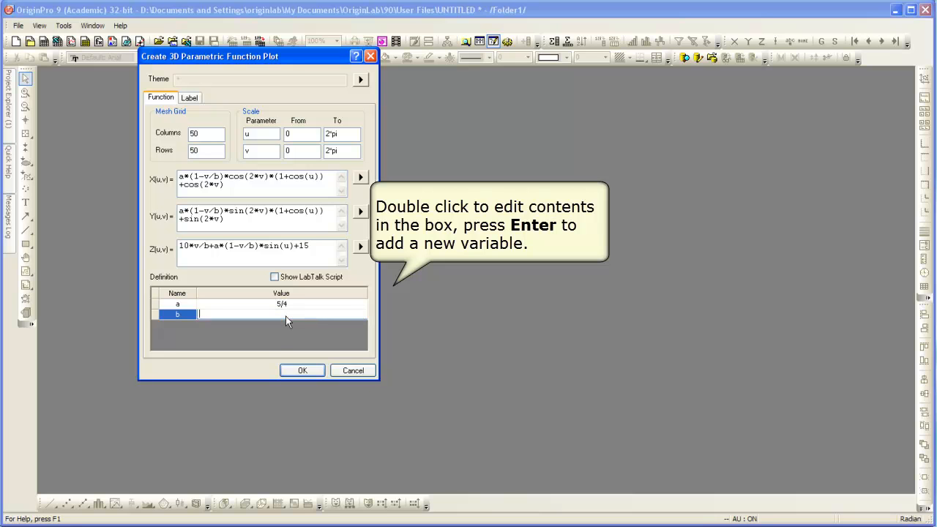
pyautogui.write('2*')
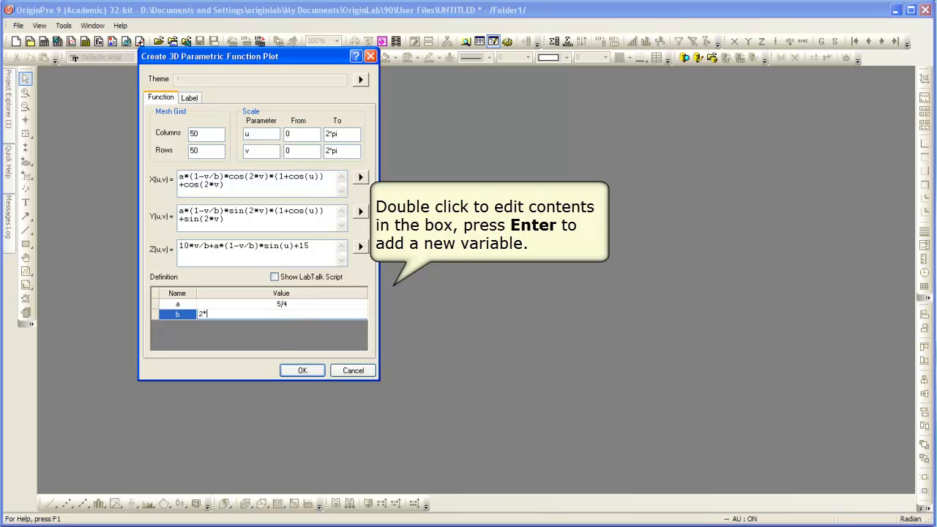
pyautogui.write('pi')
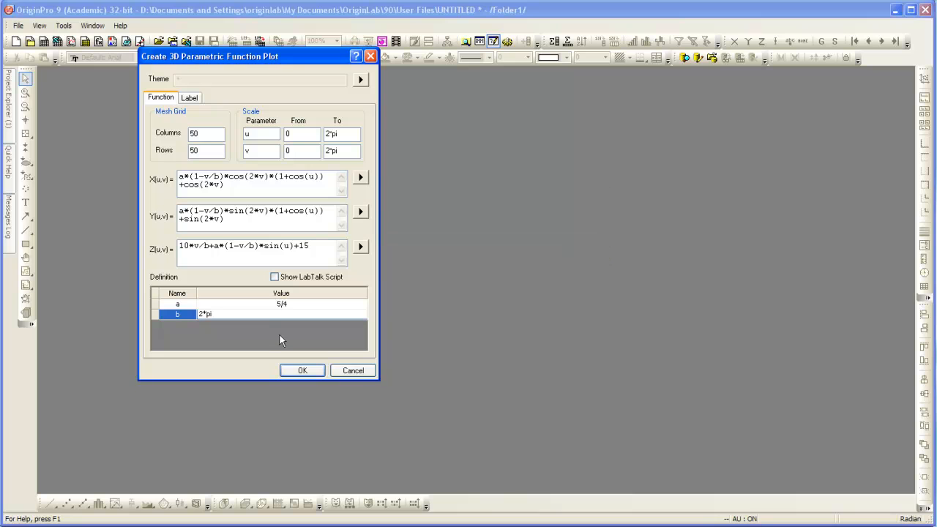
pyautogui.doubleClick(281, 313)
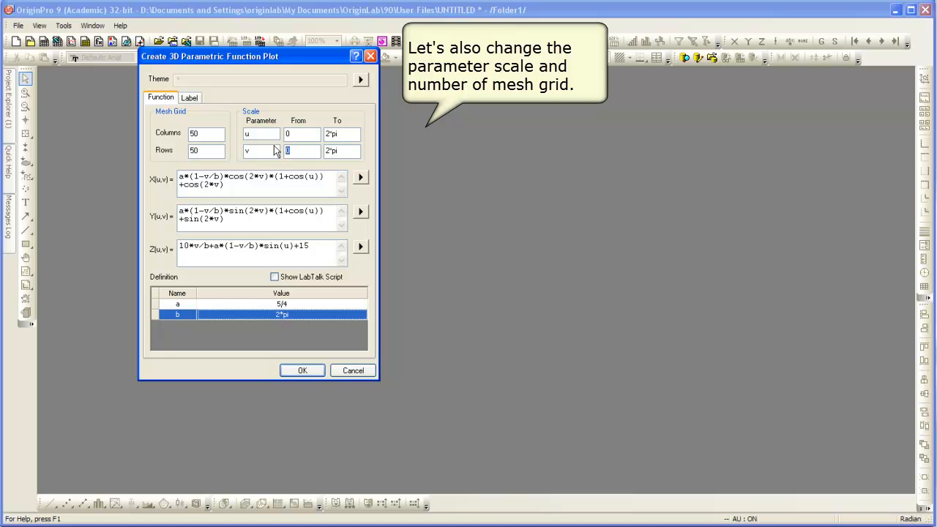
# Set the v From value to -2*pi and the mesh Rows to 150
pyautogui.write('-2*pi')
pyautogui.click(206, 150)
pyautogui.write('150')
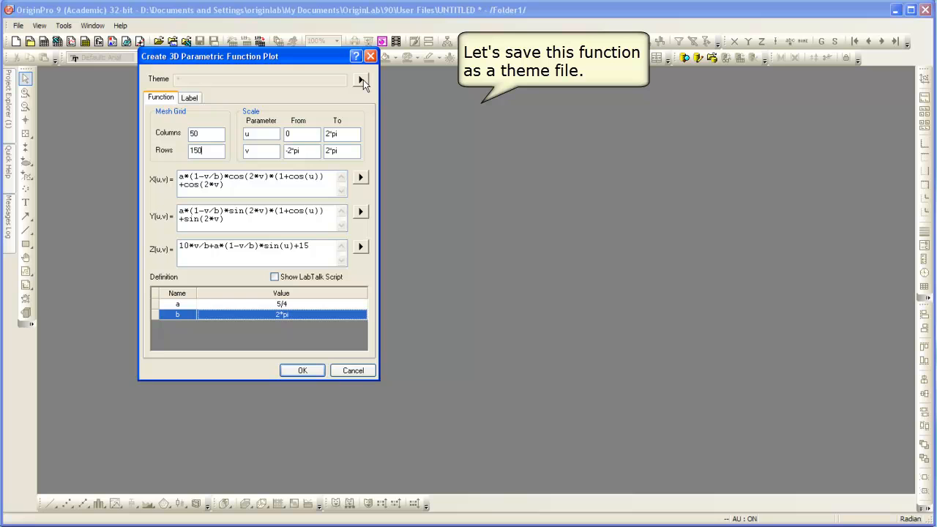
# Save the current function settings as a theme named Seashell via Theme > Save As
pyautogui.click(360, 79)
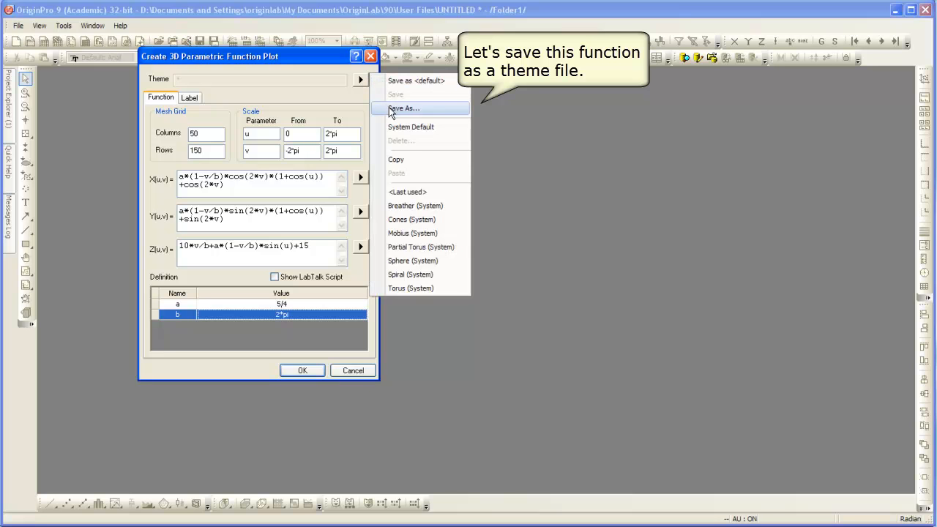
pyautogui.moveTo(438, 111)
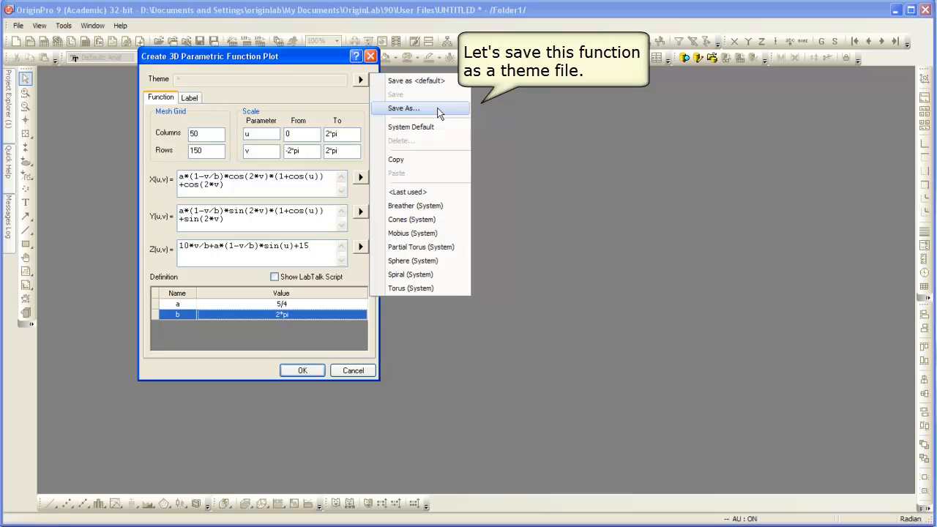
pyautogui.click(404, 108)
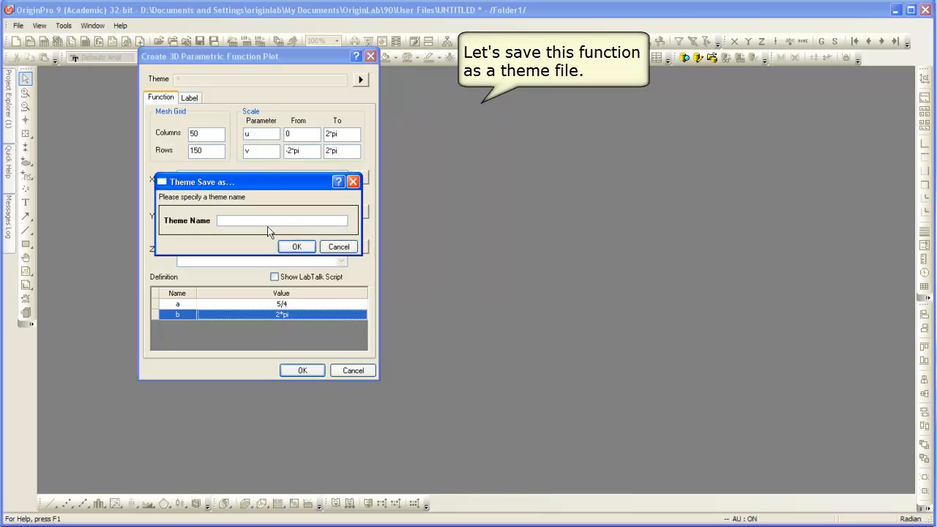
pyautogui.write('Seashell')
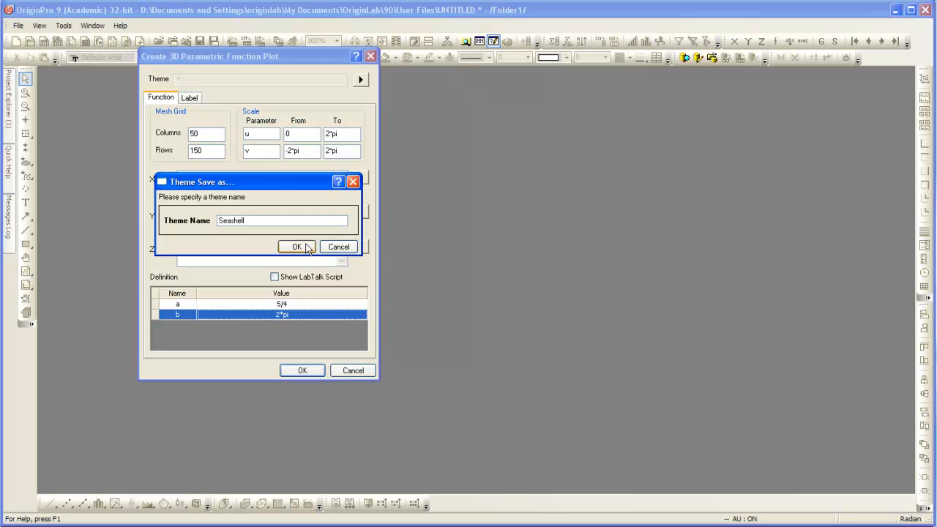
pyautogui.click(295, 246)
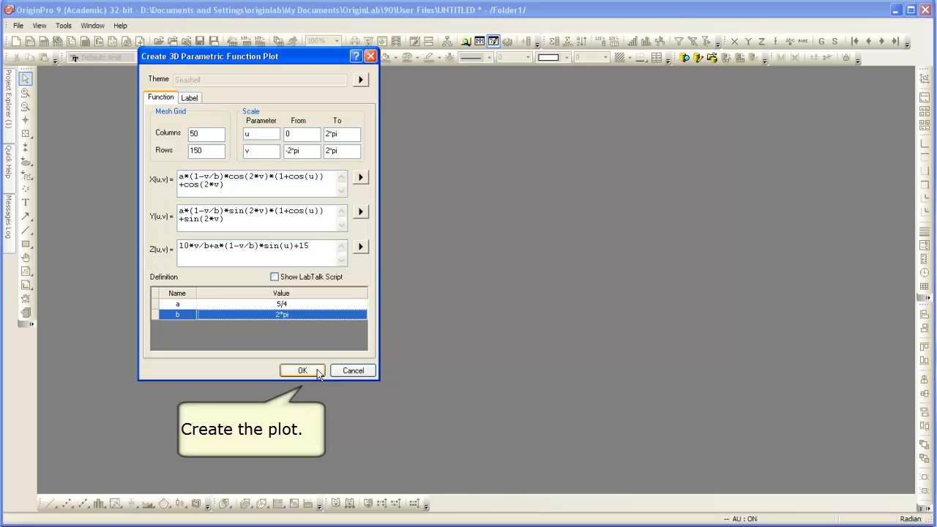
# Create the Seashell surface plot and rotate it in 3D to view it from several angles
pyautogui.click(301, 370)
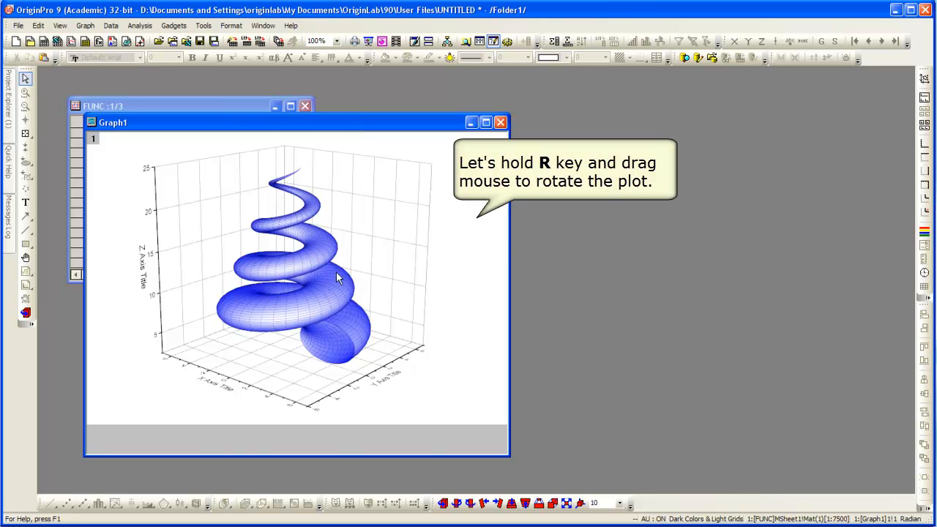
pyautogui.moveTo(336, 276); pyautogui.dragTo(328, 274)
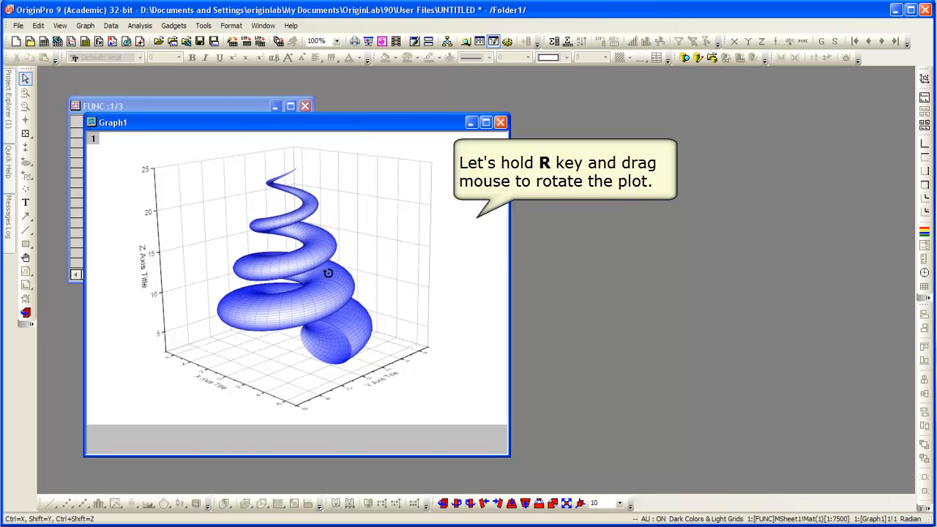
pyautogui.moveTo(328, 274); pyautogui.dragTo(298, 322)
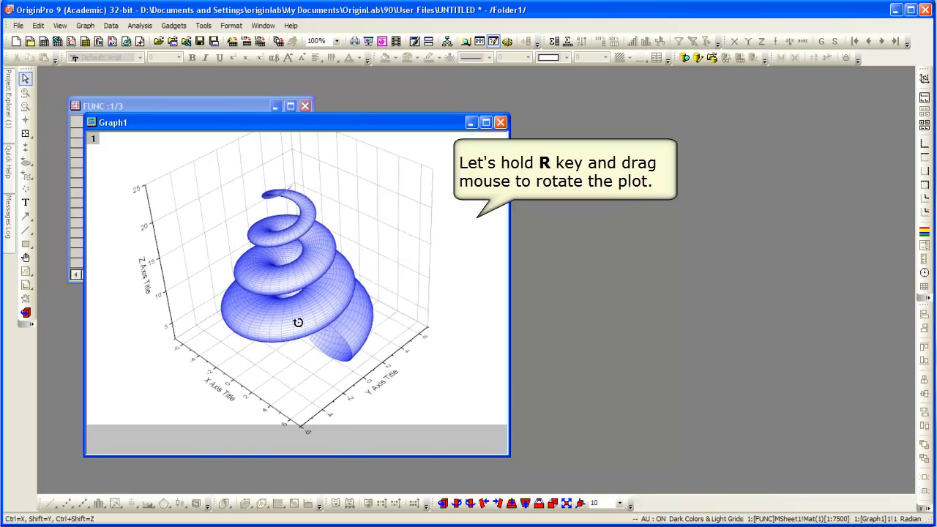
pyautogui.moveTo(298, 323); pyautogui.dragTo(299, 265)
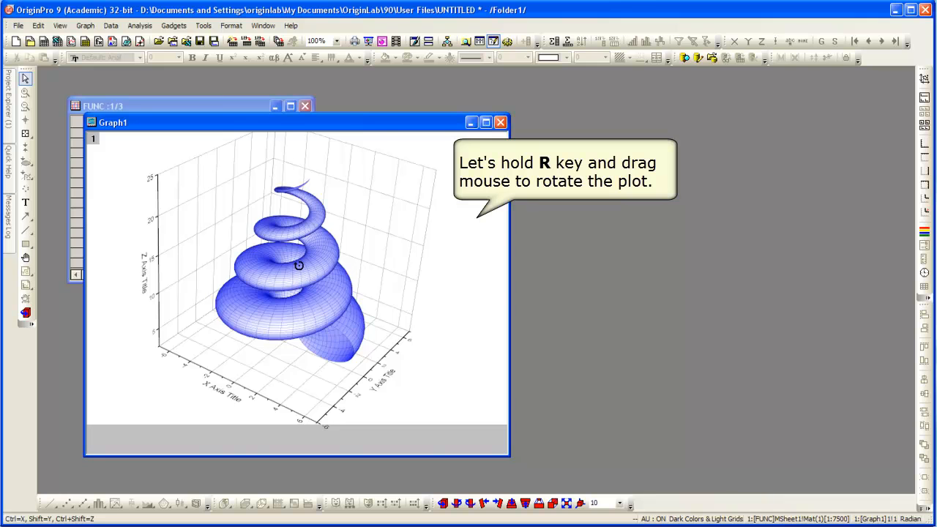
pyautogui.moveTo(299, 265); pyautogui.dragTo(293, 255)
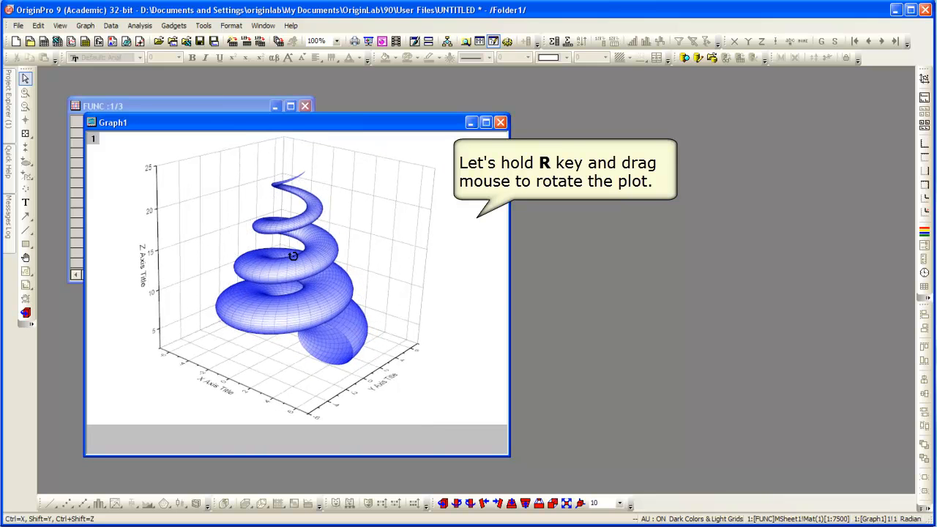
pyautogui.moveTo(293, 256); pyautogui.dragTo(432, 266)
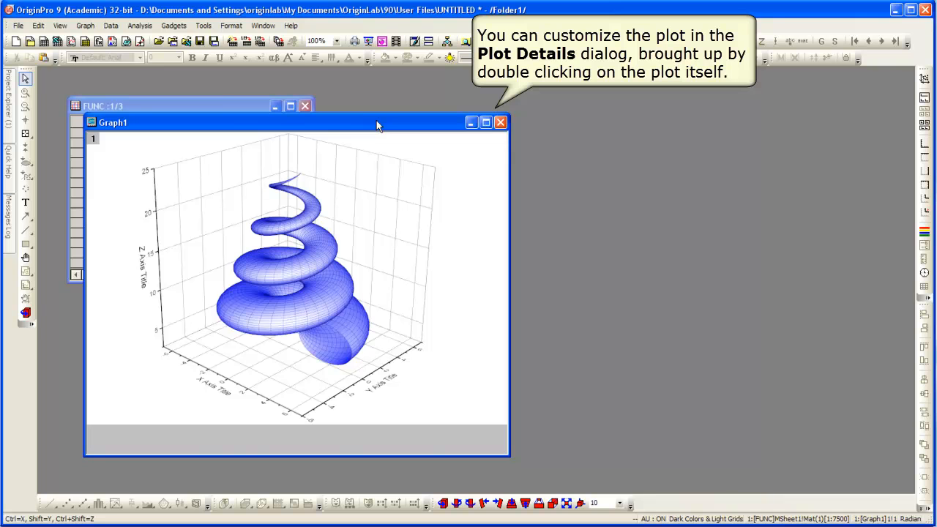
pyautogui.moveTo(328, 234)
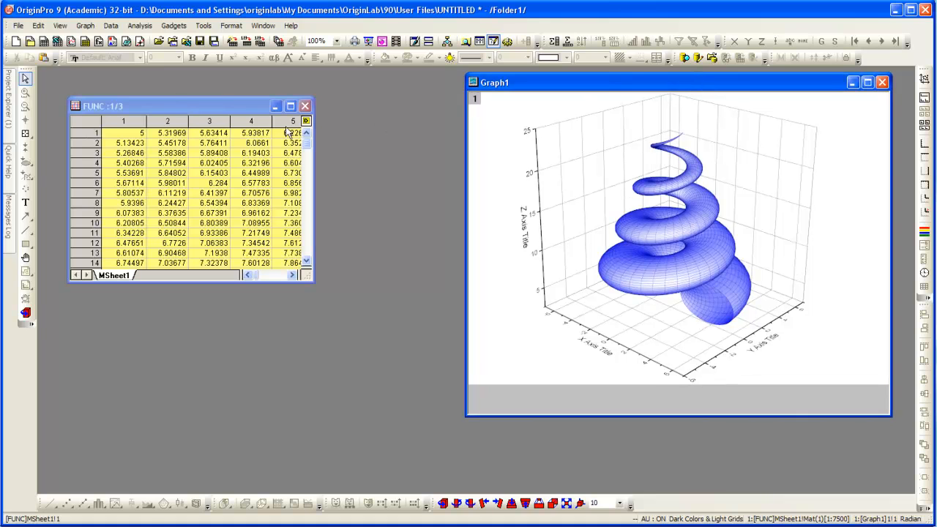
# Bring the Seashell Graph1 window into focus beside the FUNC data worksheet
pyautogui.click(276, 106)
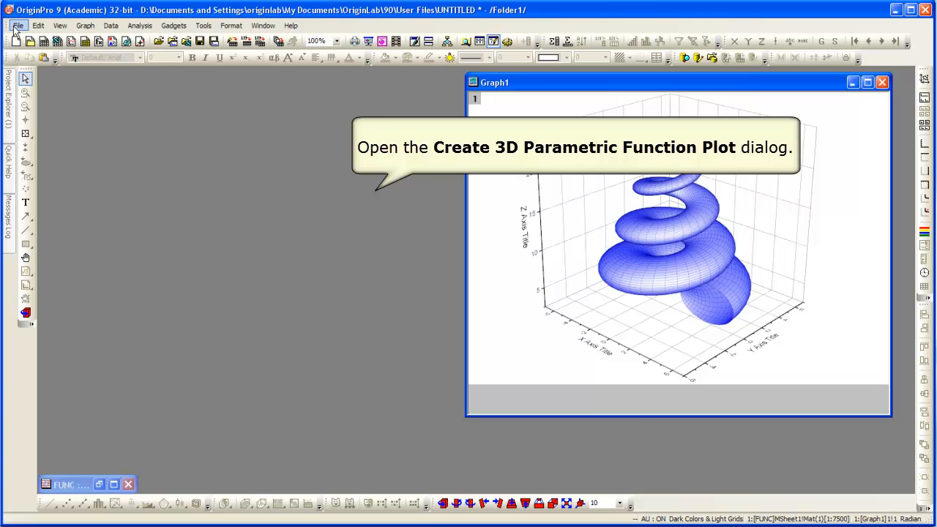
# Start a fresh 3D Parametric Function Plot and show its Theme fly-out list
pyautogui.click(18, 25)
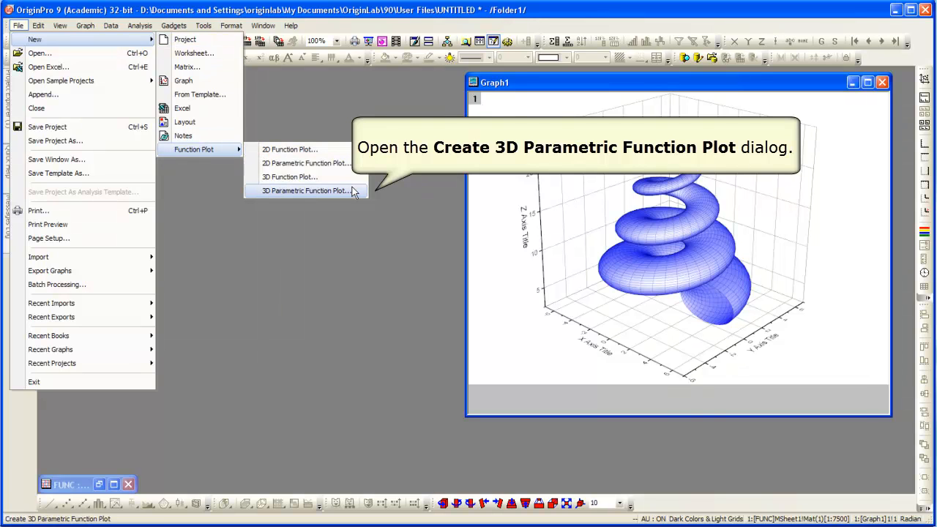
pyautogui.click(305, 191)
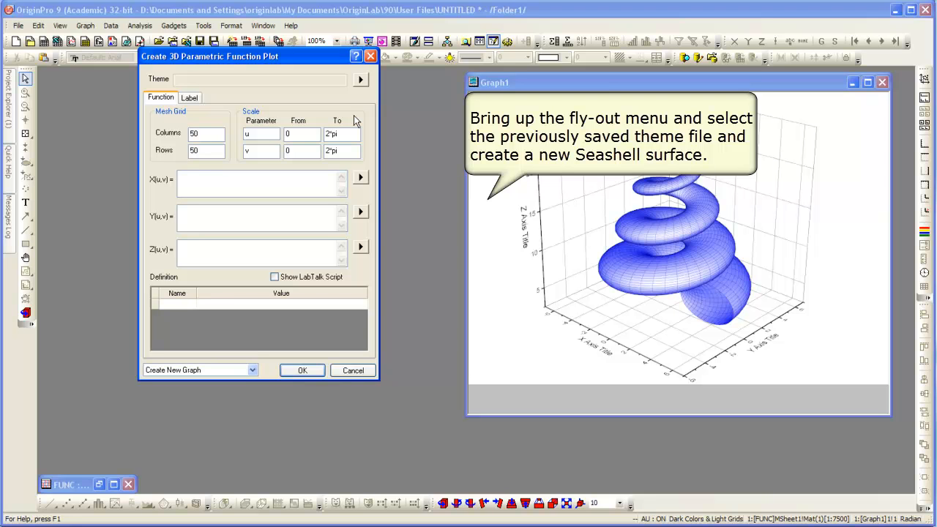
pyautogui.moveTo(359, 86)
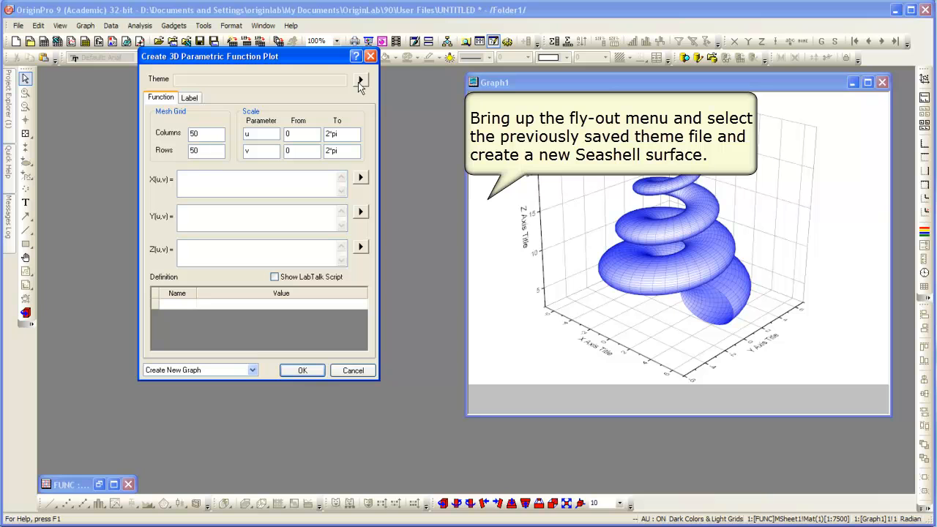
pyautogui.click(360, 79)
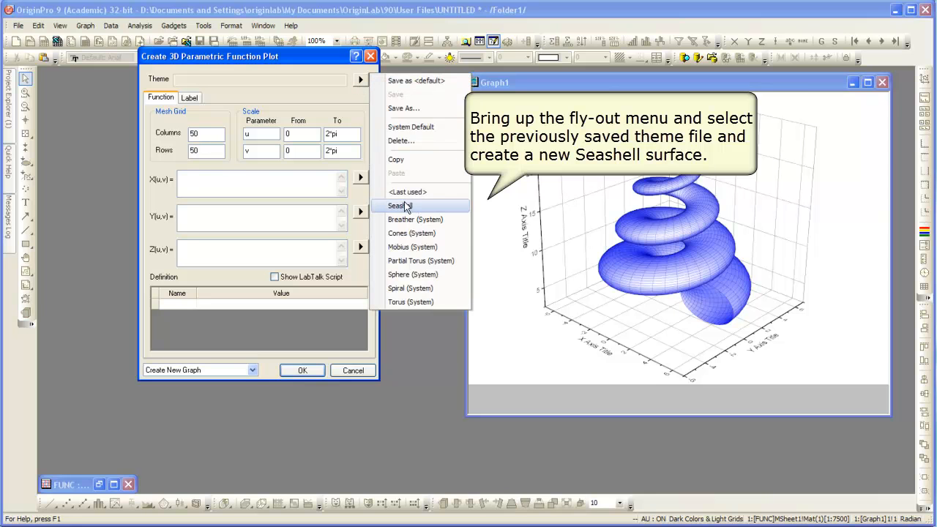
# Load the saved Seashell theme and create a new Seashell surface graph from it
pyautogui.click(398, 205)
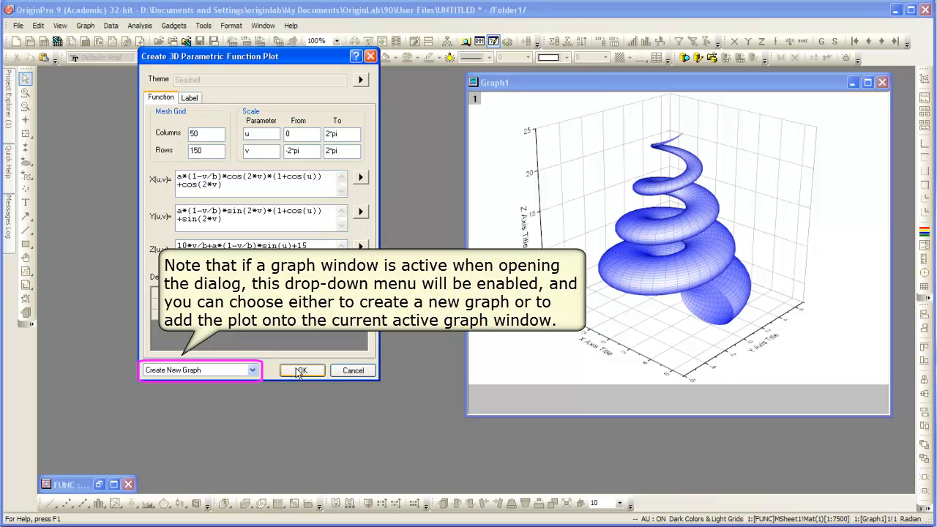
pyautogui.click(302, 369)
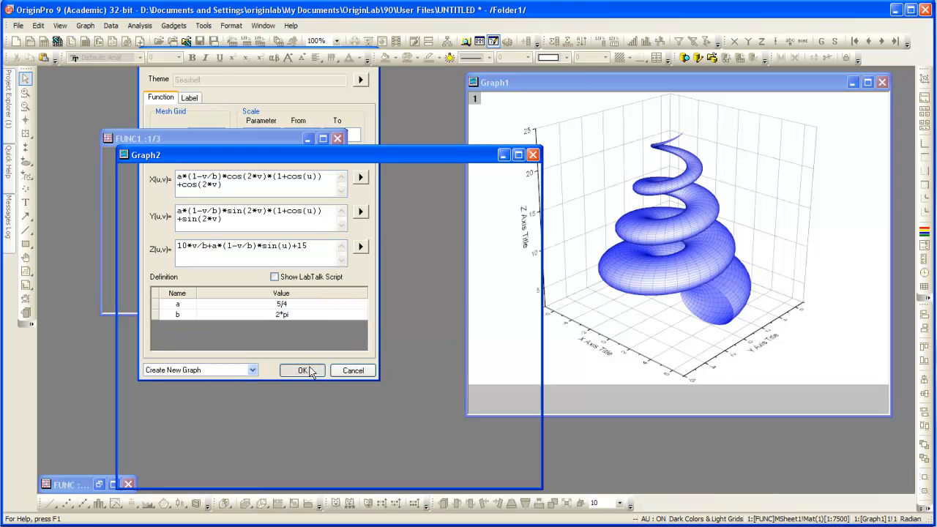
pyautogui.click(302, 370)
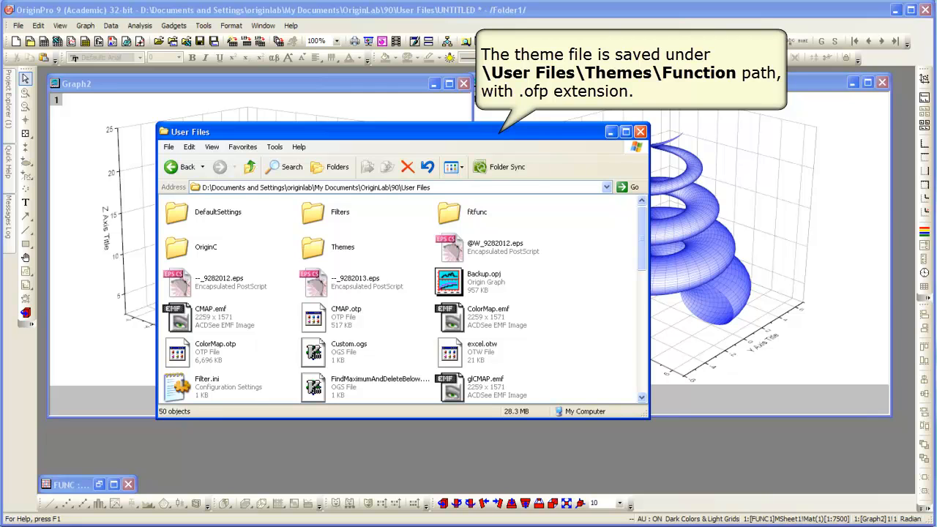
# Browse into User Files\Themes\Function to see the Seashell .ofp theme file
pyautogui.click(343, 246)
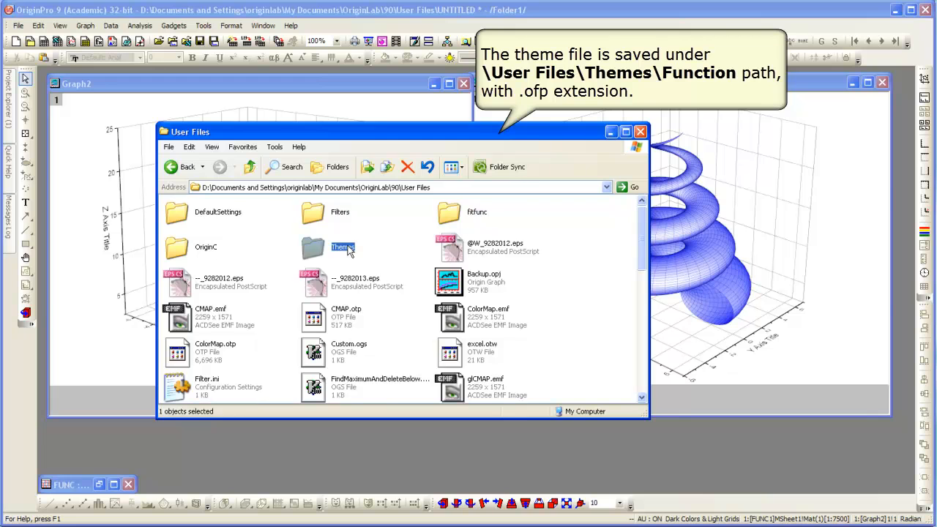
pyautogui.doubleClick(342, 246)
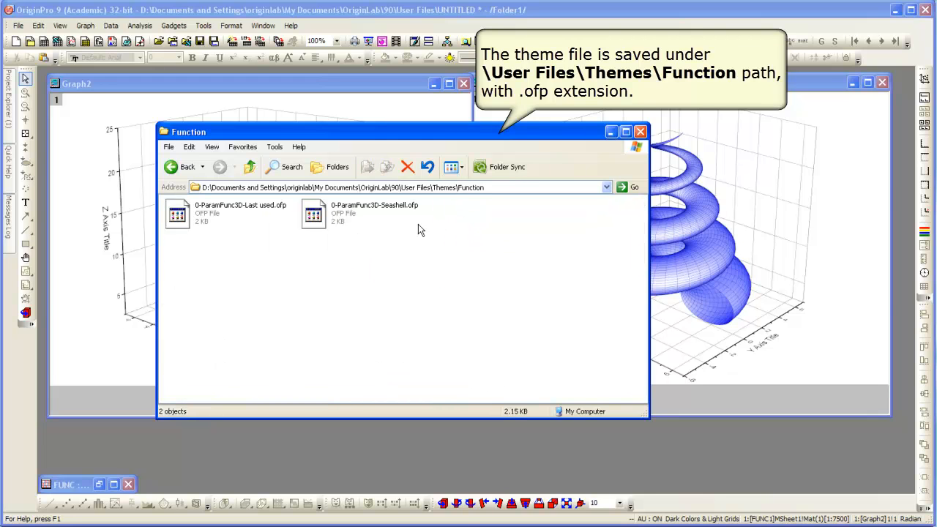
pyautogui.moveTo(388, 218)
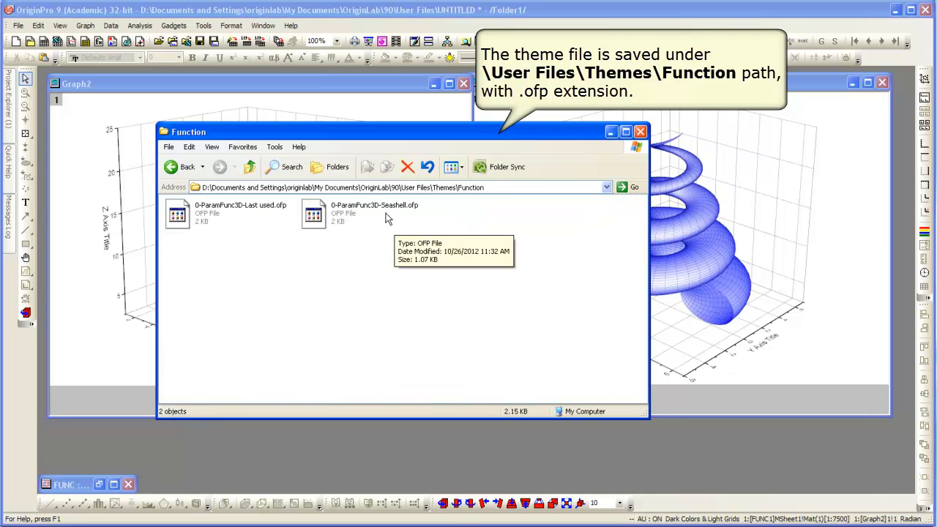
pyautogui.click(641, 132)
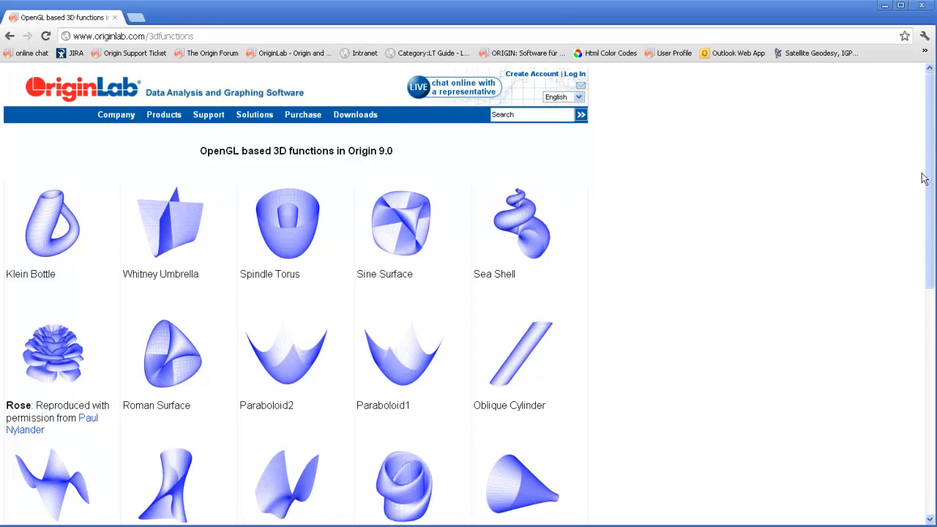
# Scroll down through the 3D functions gallery and back up to the top row
pyautogui.scroll(-3)
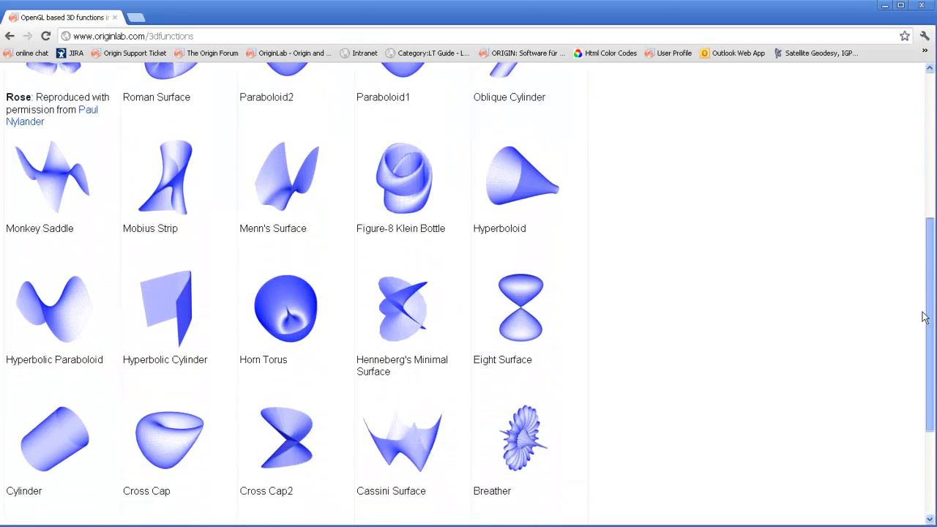
pyautogui.scroll(3)
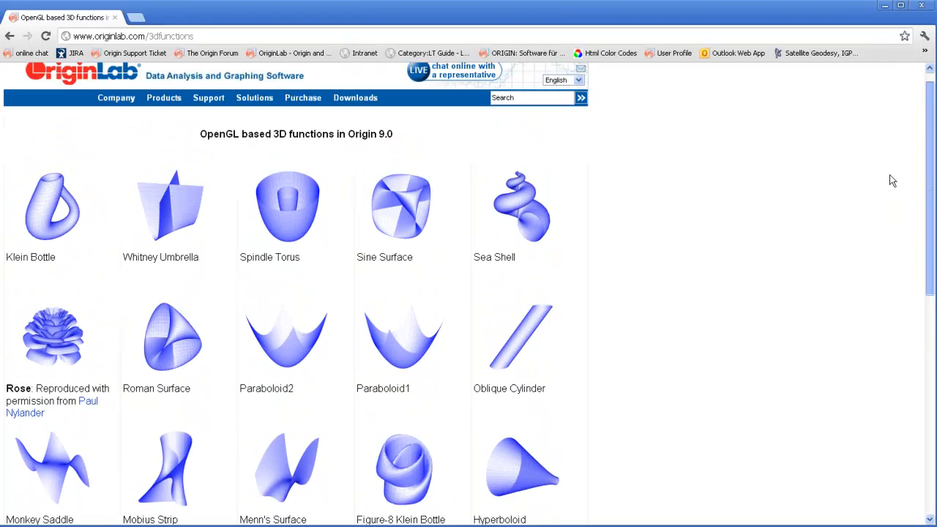
pyautogui.scroll(3)
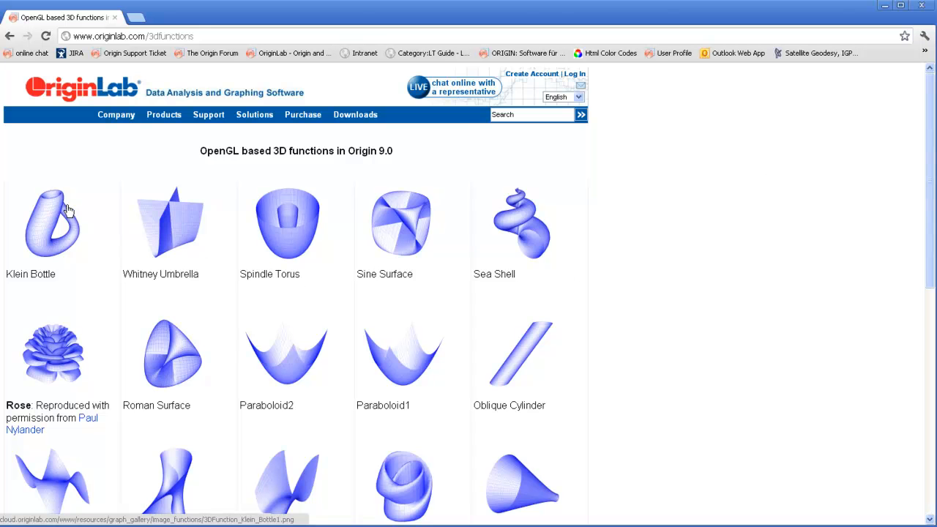
# Download the Klein Bottle theme file and save it into the Themes\Function folder
pyautogui.click(52, 223)
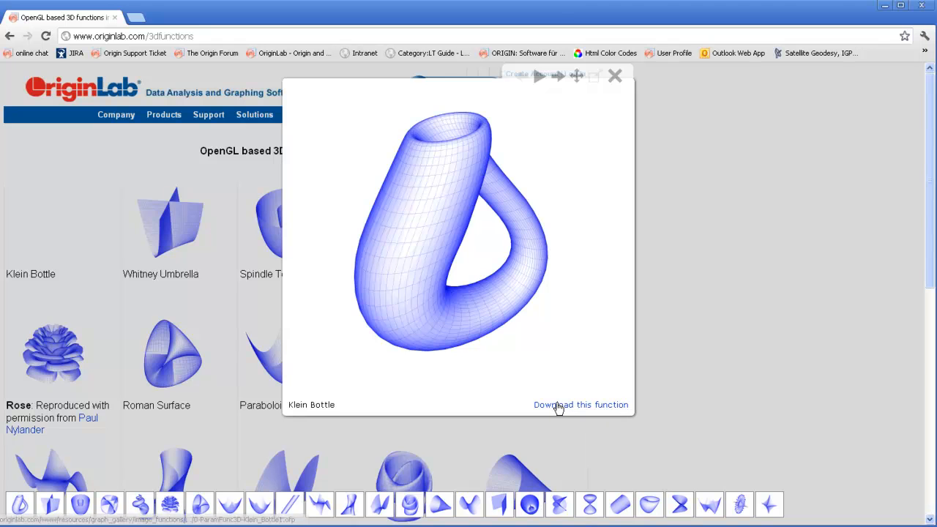
pyautogui.moveTo(579, 405)
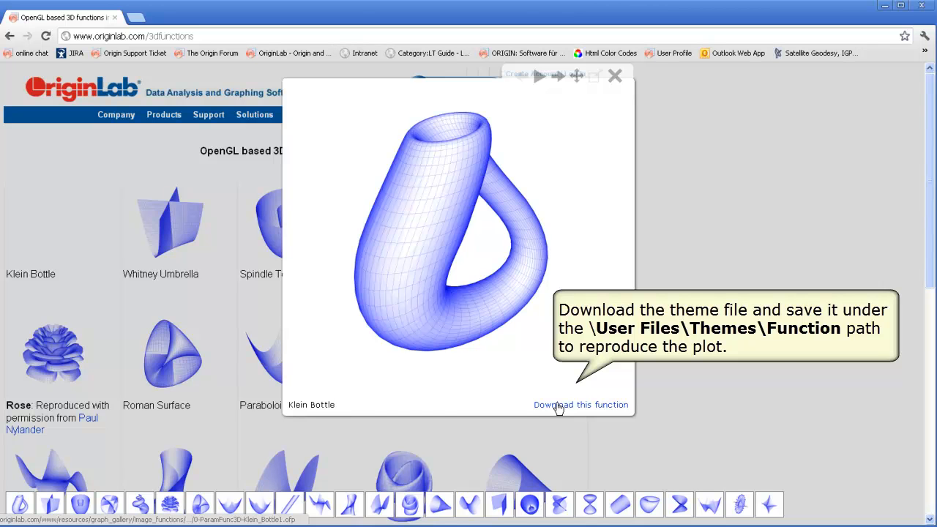
pyautogui.moveTo(592, 454)
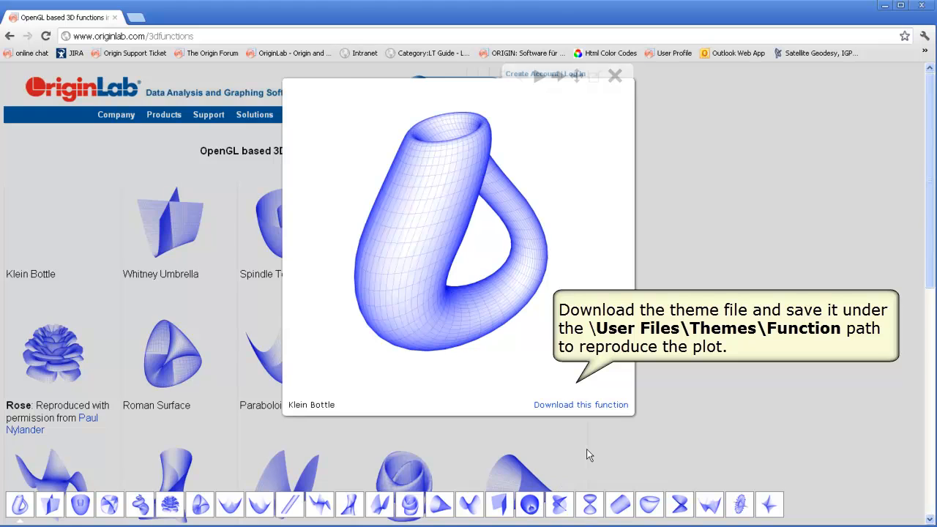
pyautogui.click(580, 404)
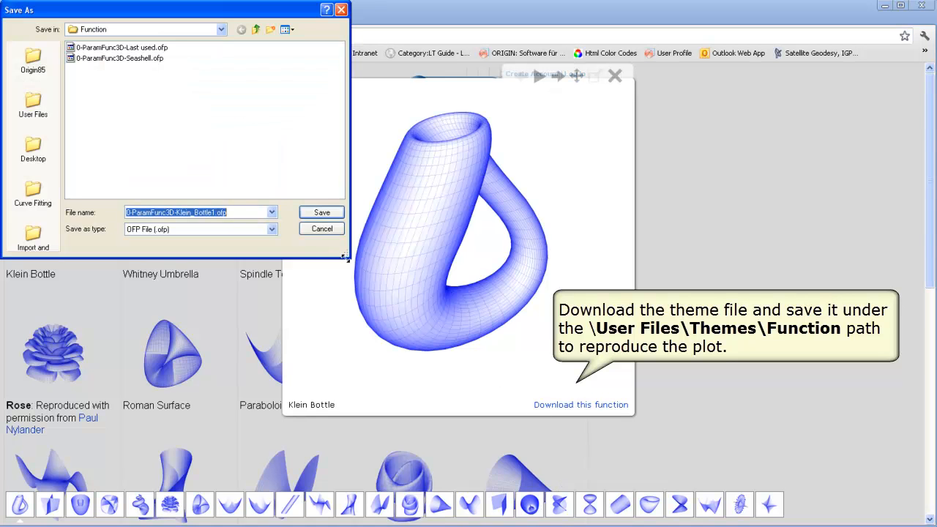
pyautogui.moveTo(296, 186)
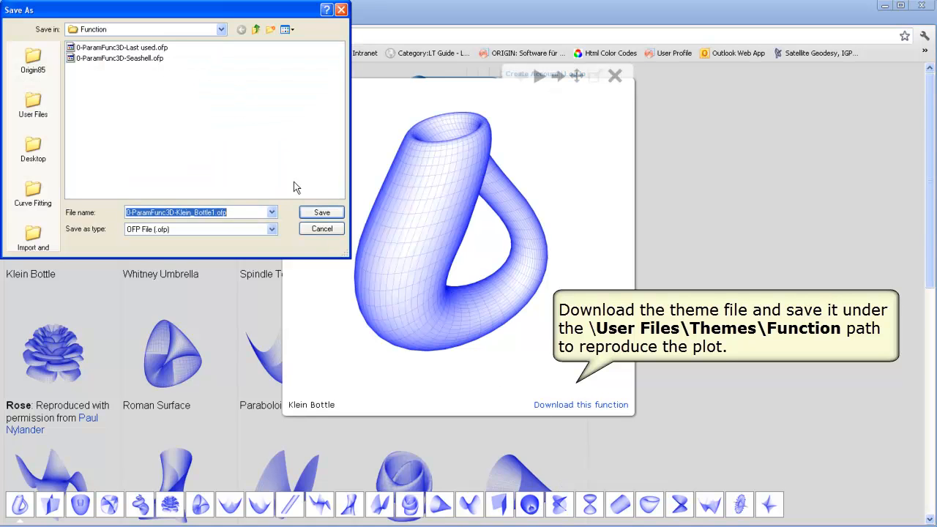
pyautogui.click(322, 212)
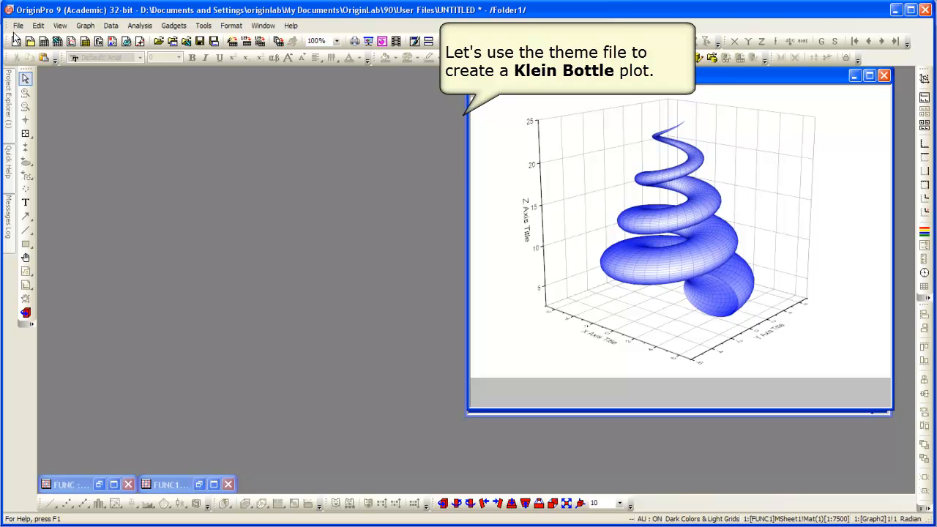
# Start a new 3D Parametric Function Plot via File > New > Function Plot
pyautogui.click(17, 26)
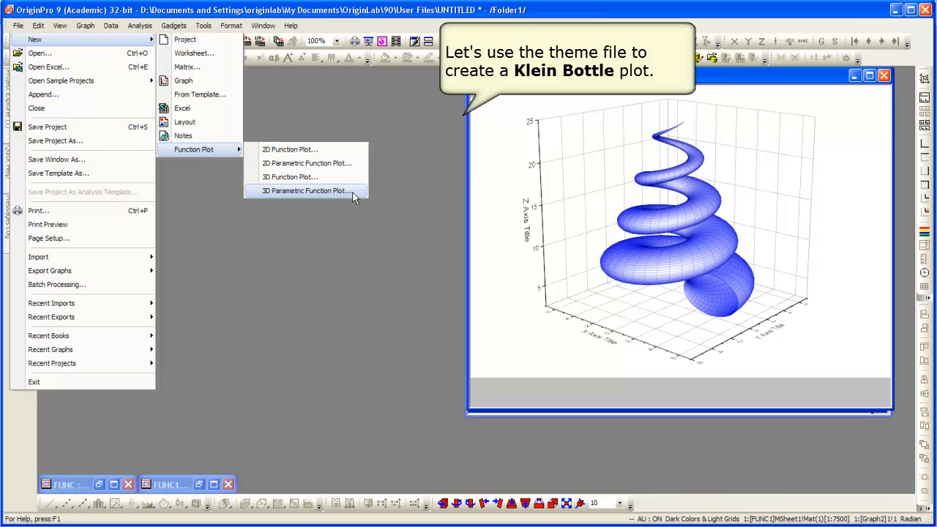
pyautogui.click(306, 190)
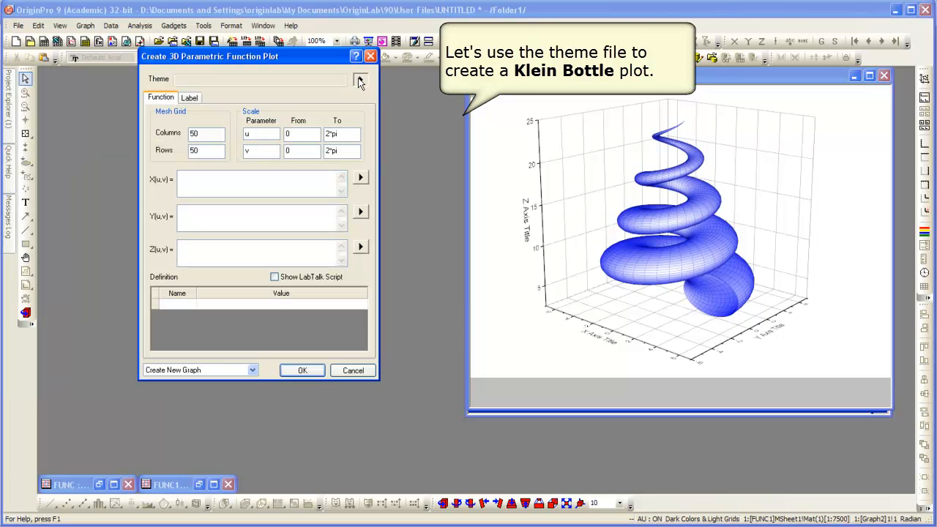
# Load the Klein_Bottle theme and create the blue Klein Bottle surface graph
pyautogui.click(361, 79)
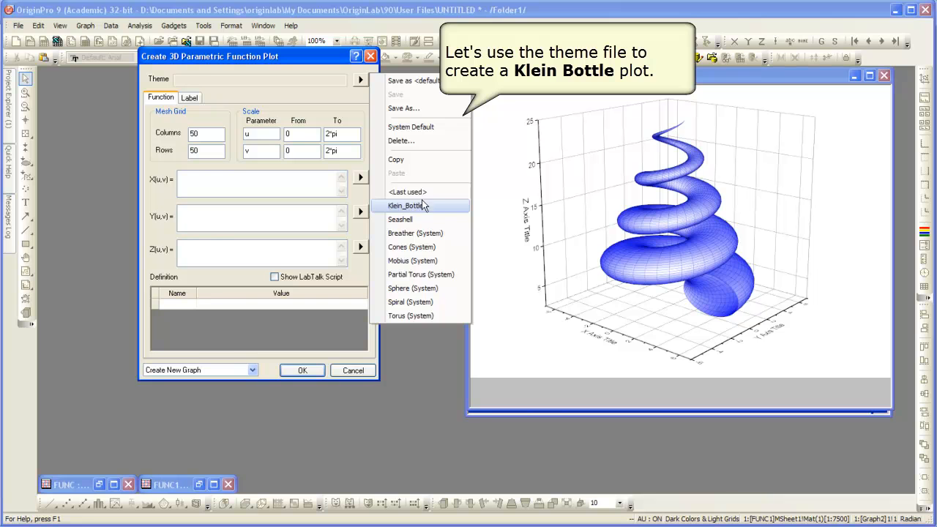
pyautogui.click(408, 205)
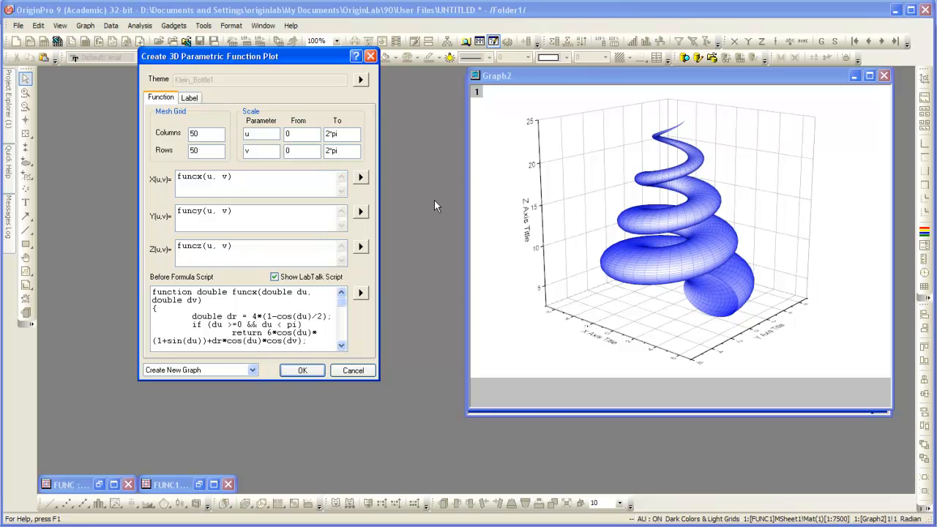
pyautogui.moveTo(386, 290)
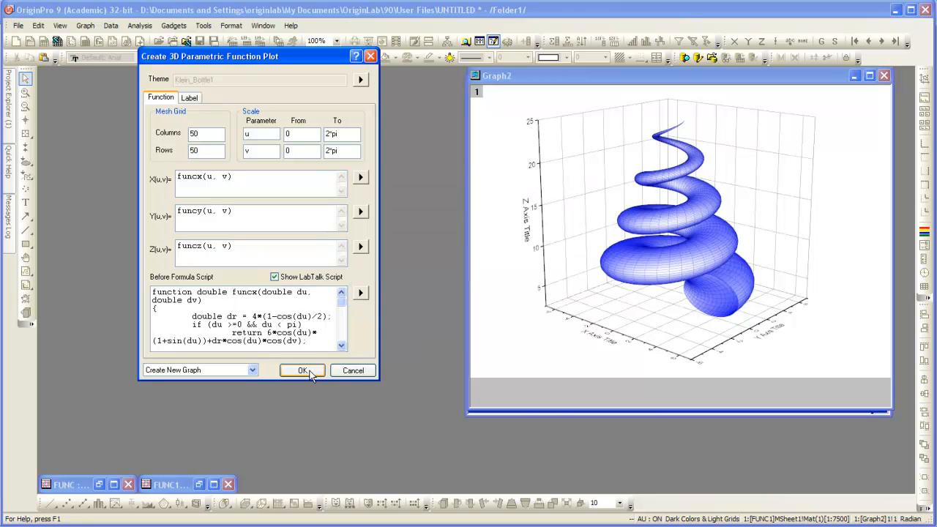
pyautogui.click(301, 369)
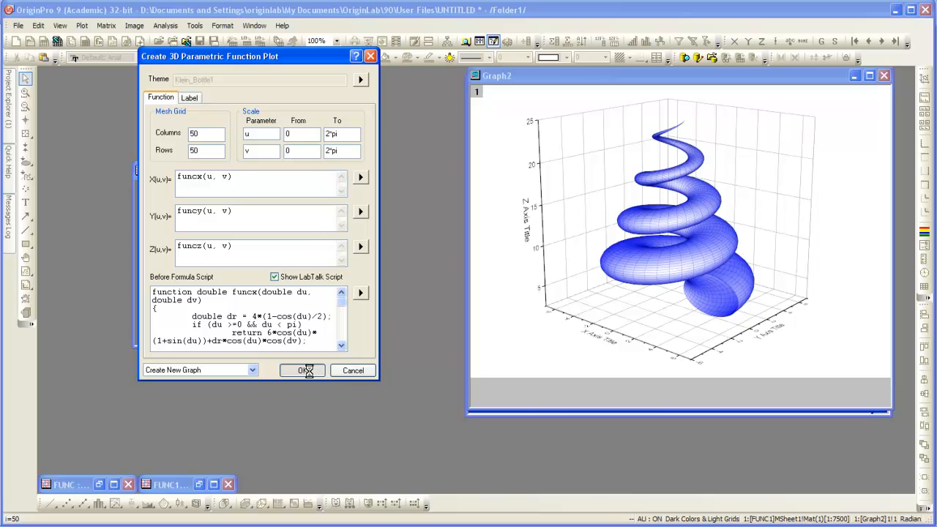
pyautogui.click(302, 369)
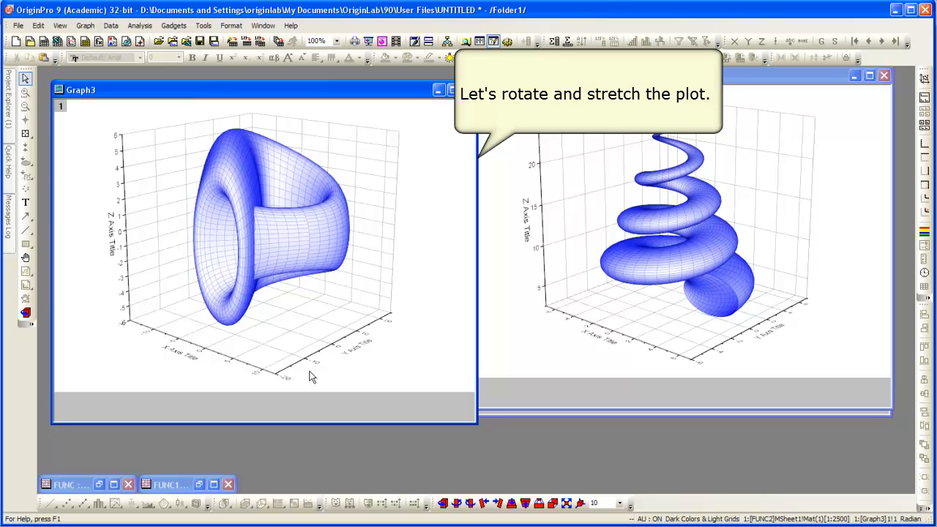
# Select the Klein Bottle plot and drag its rotate handle to a new orientation
pyautogui.click(278, 220)
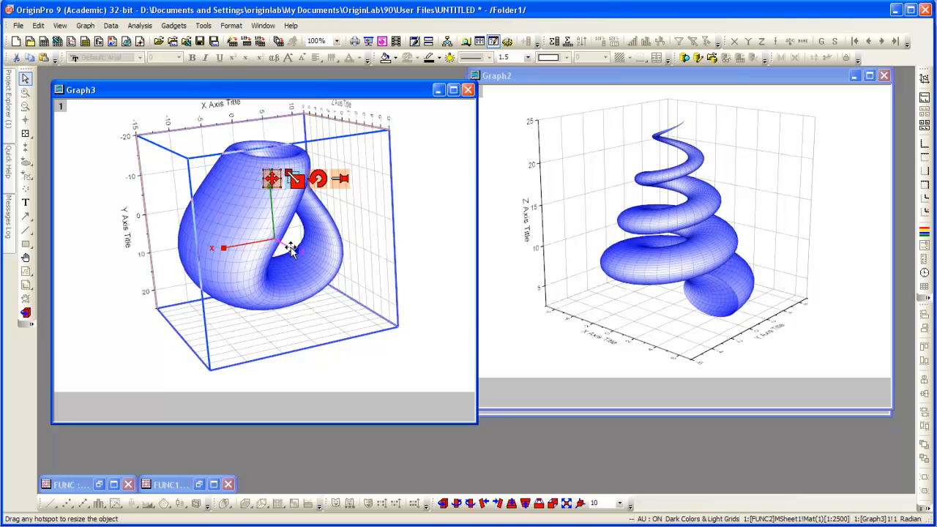
pyautogui.moveTo(292, 249); pyautogui.dragTo(281, 238)
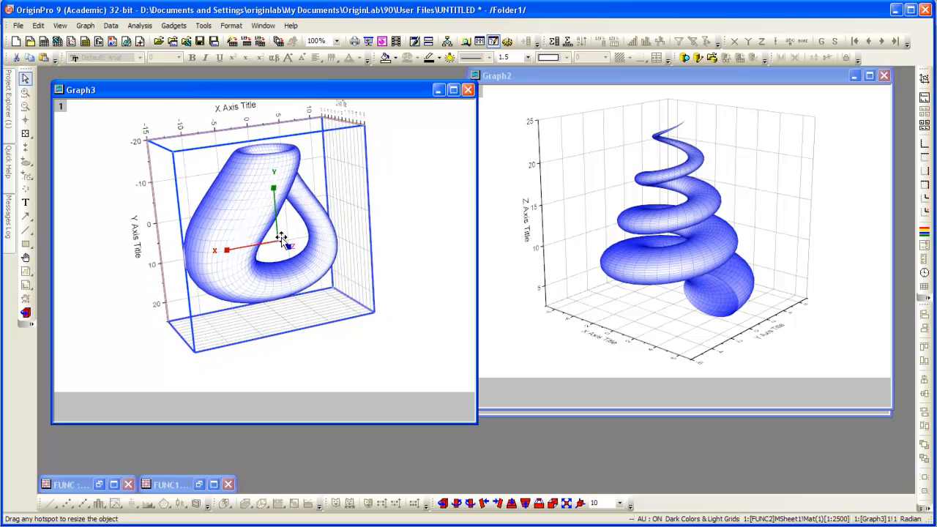